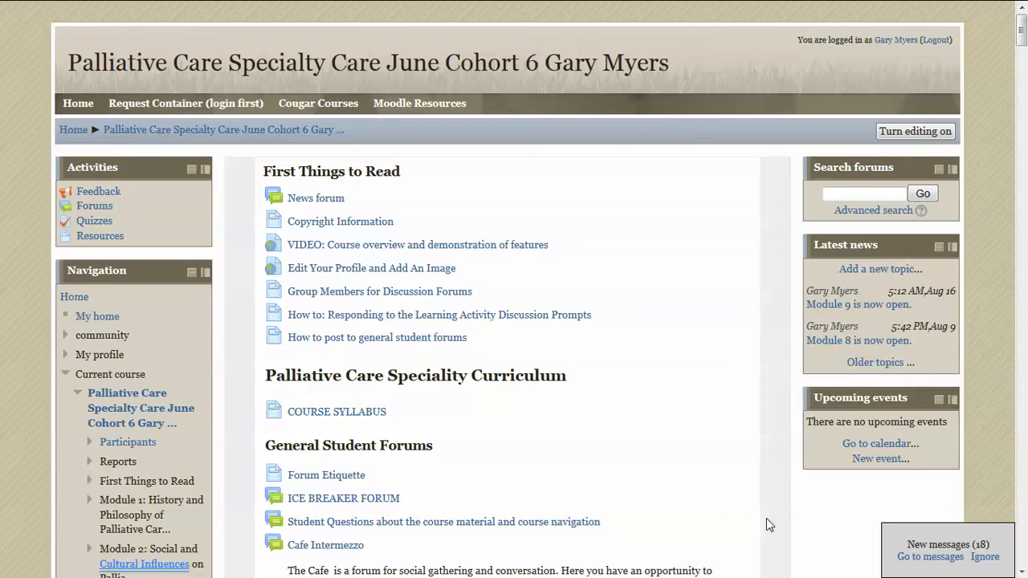
pyautogui.moveTo(710, 415)
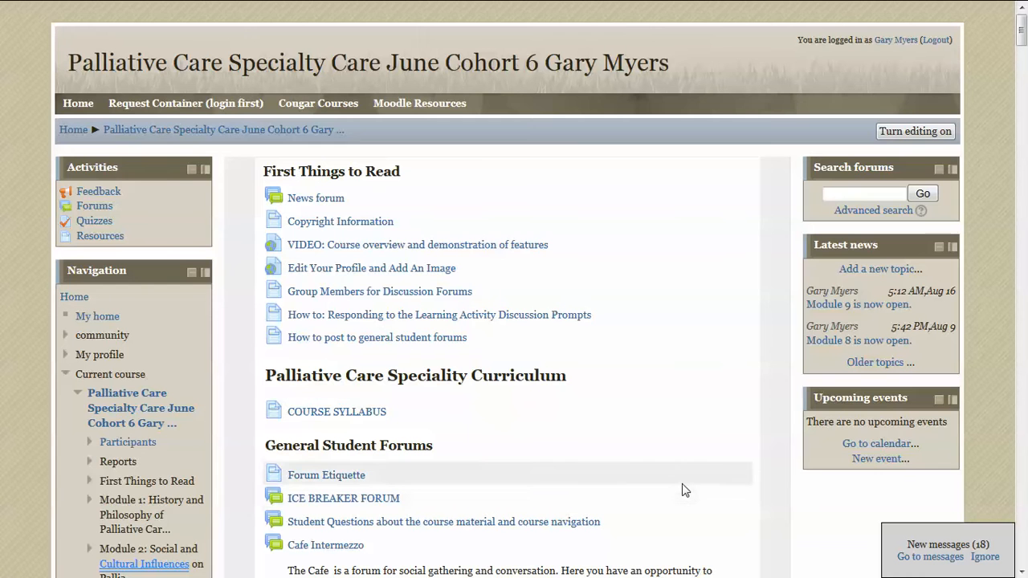
# Scroll down past Modules 1–3 to reach Module 4 on ethical frameworks and its pretest quiz.
pyautogui.scroll(-3)
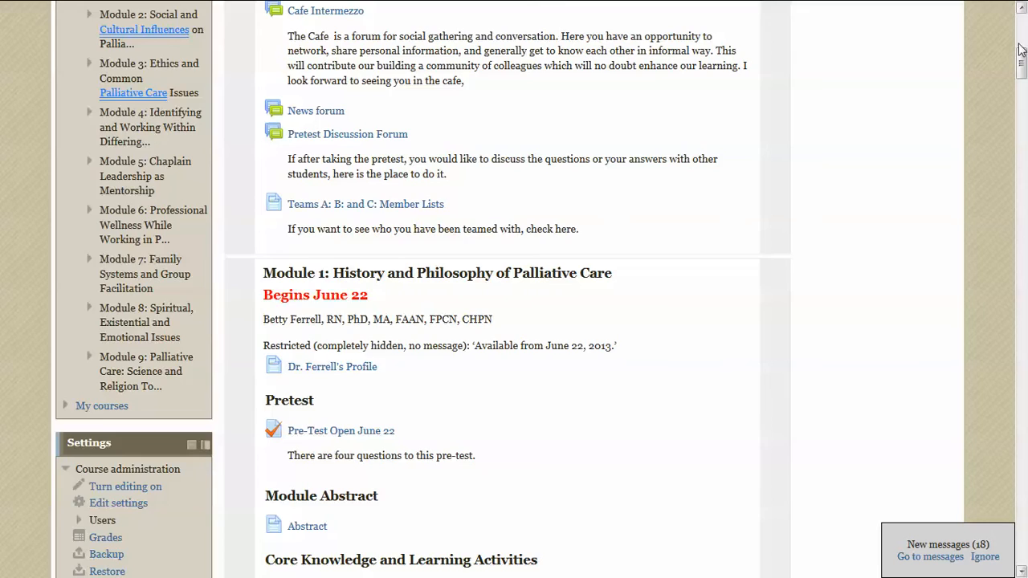
pyautogui.scroll(-3)
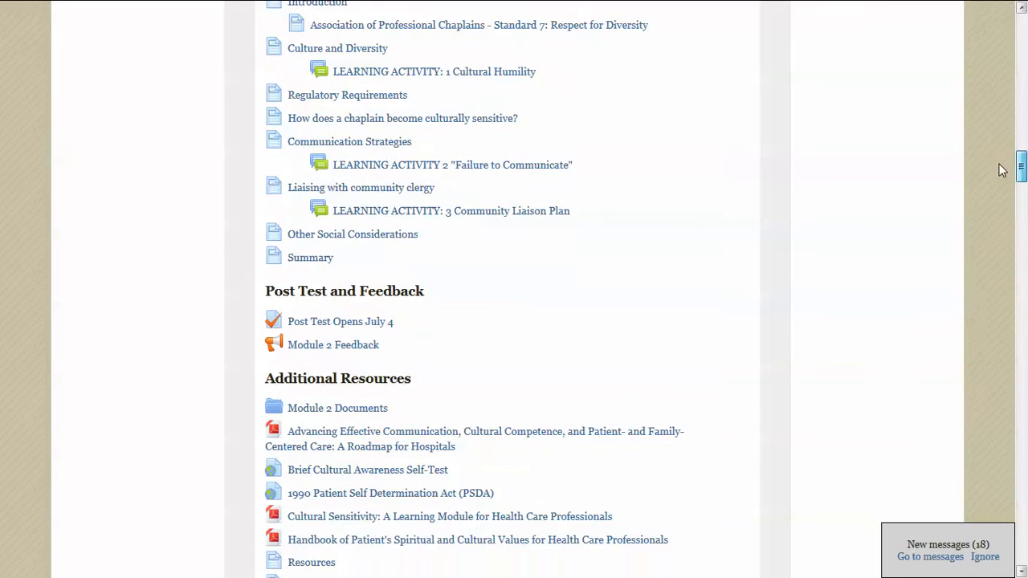
pyautogui.scroll(-3)
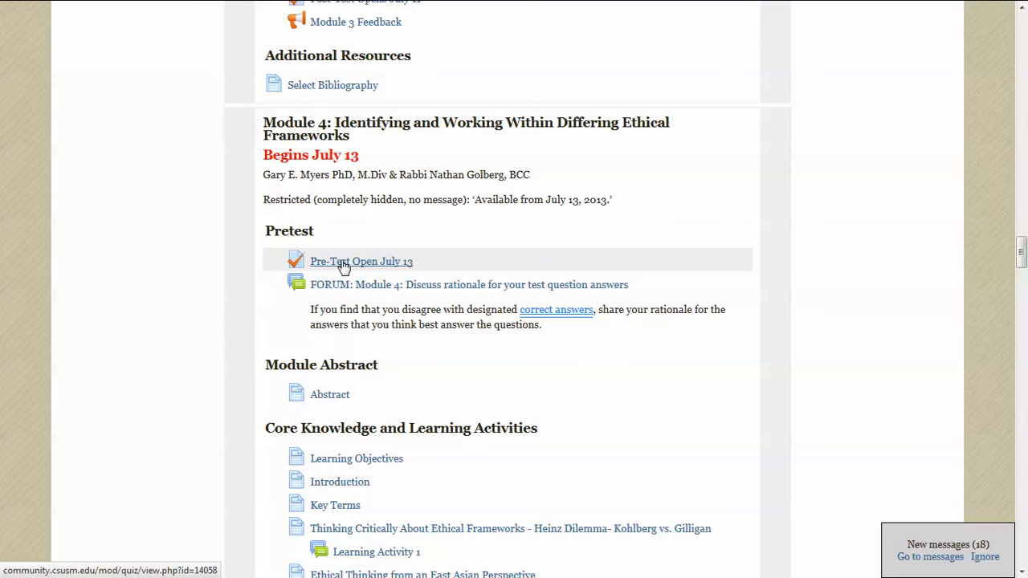
pyautogui.moveTo(353, 270)
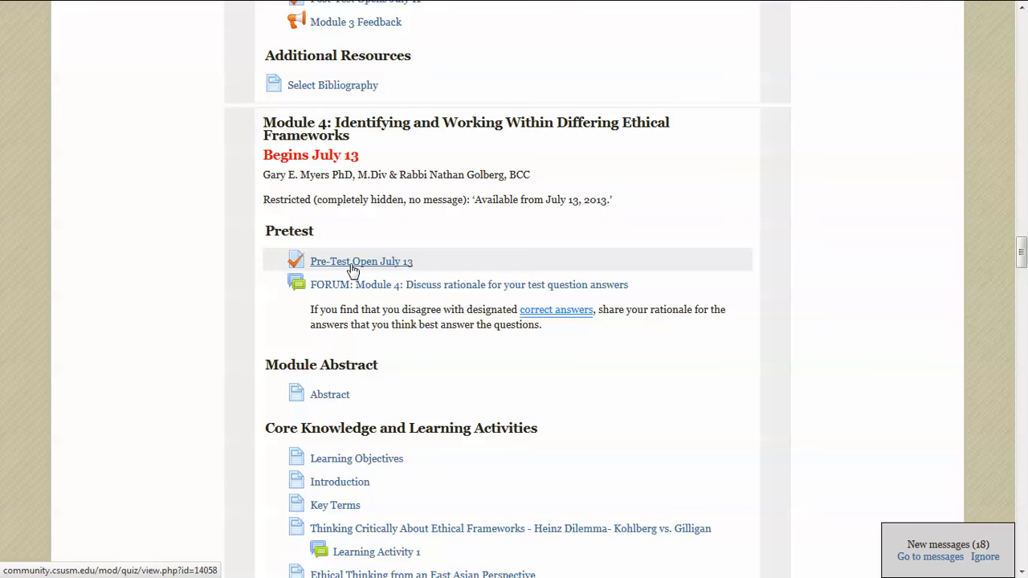
# Scroll to Module 4's Core Knowledge and Learning Activities links, including the case studies.
pyautogui.scroll(-3)
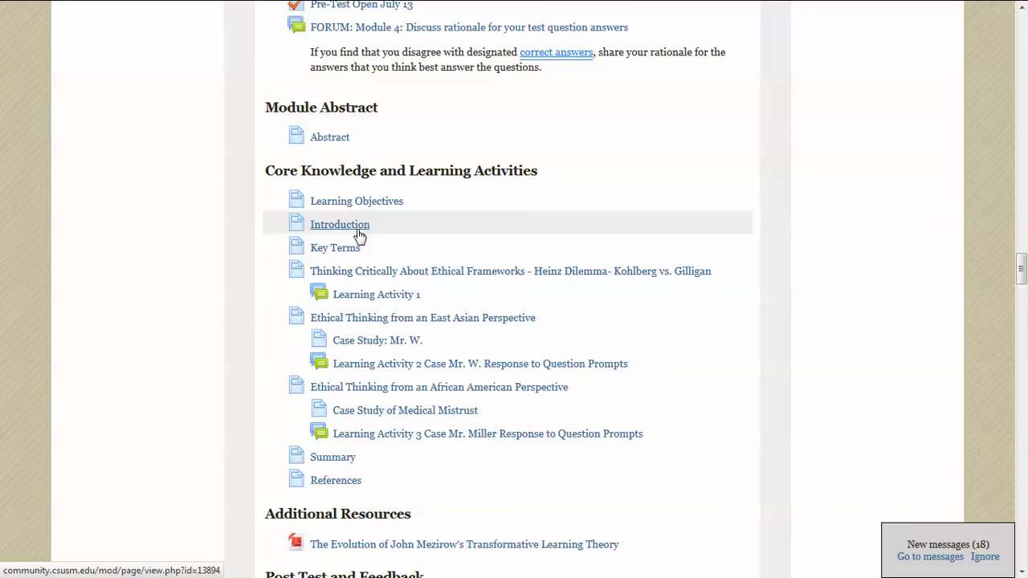
pyautogui.moveTo(394, 200)
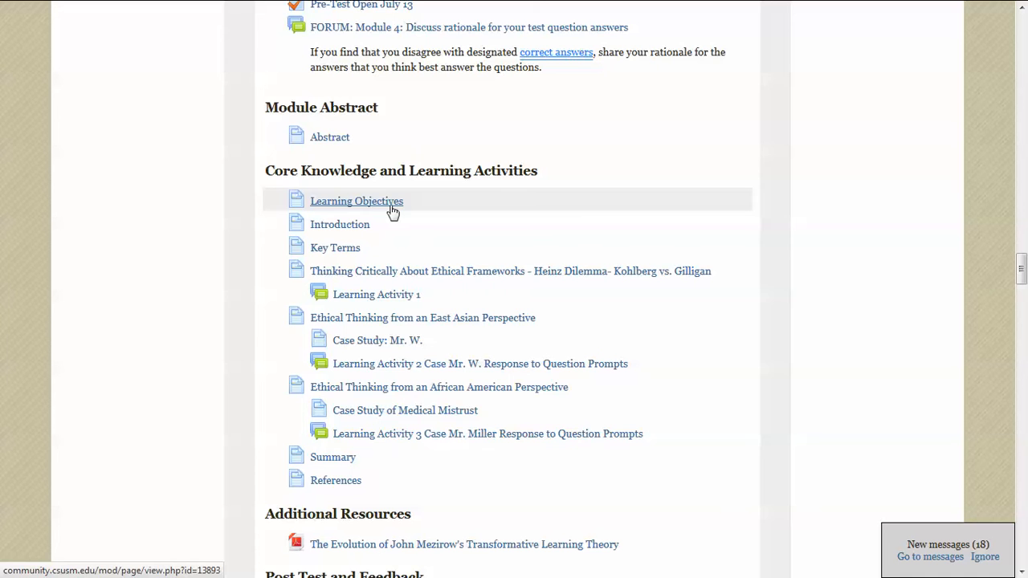
pyautogui.moveTo(393, 212)
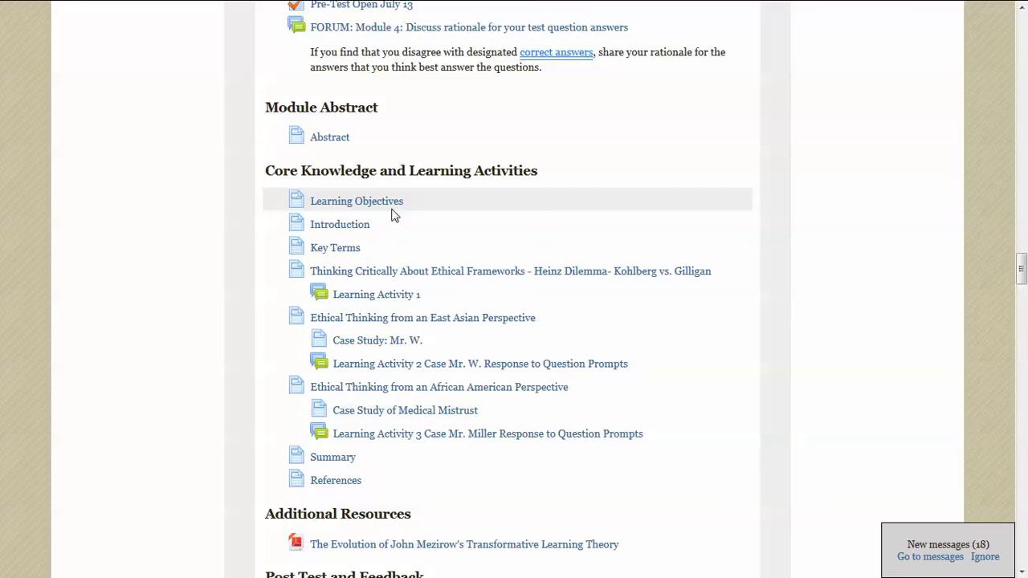
pyautogui.moveTo(397, 243)
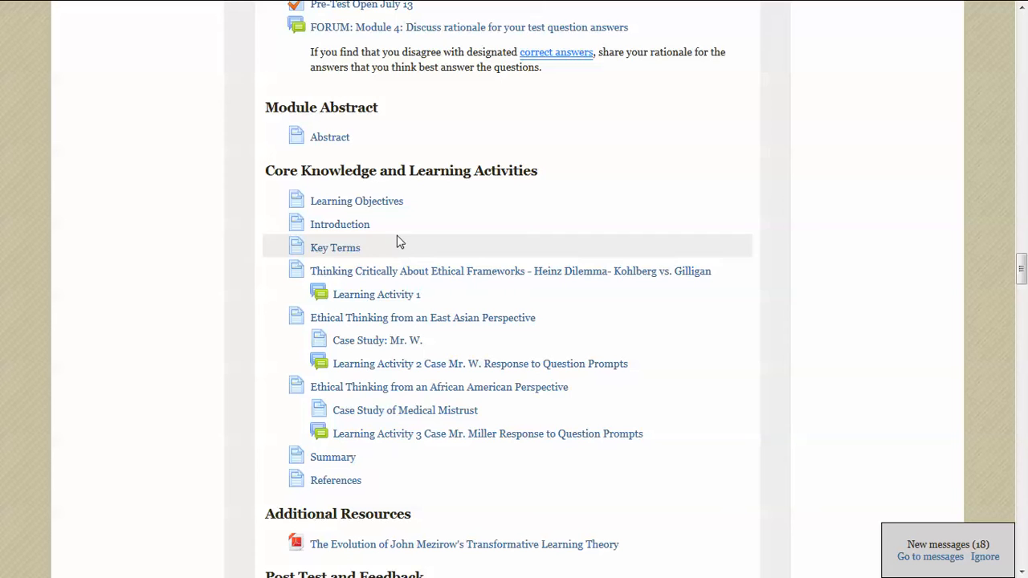
pyautogui.moveTo(424, 270)
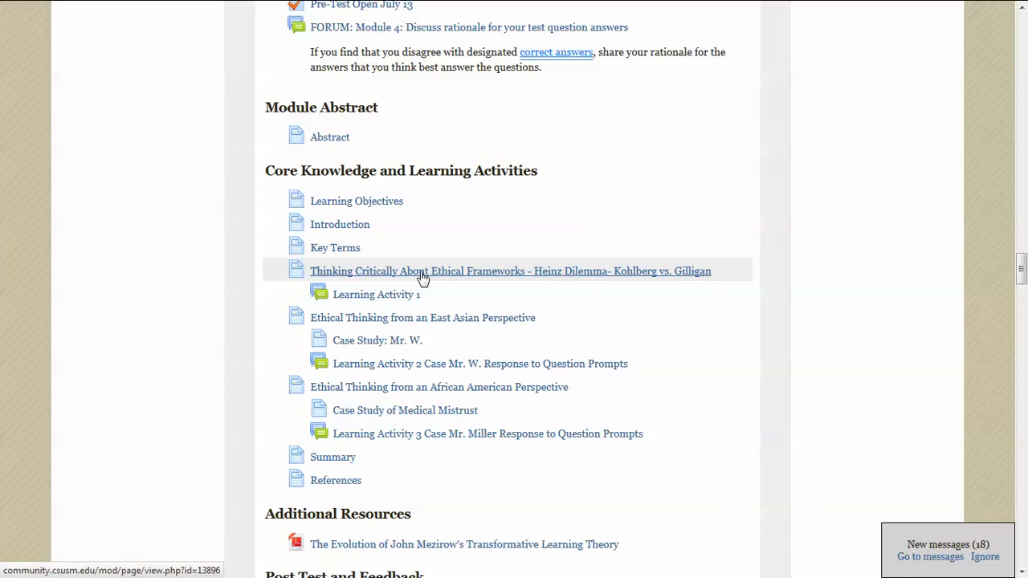
pyautogui.click(511, 270)
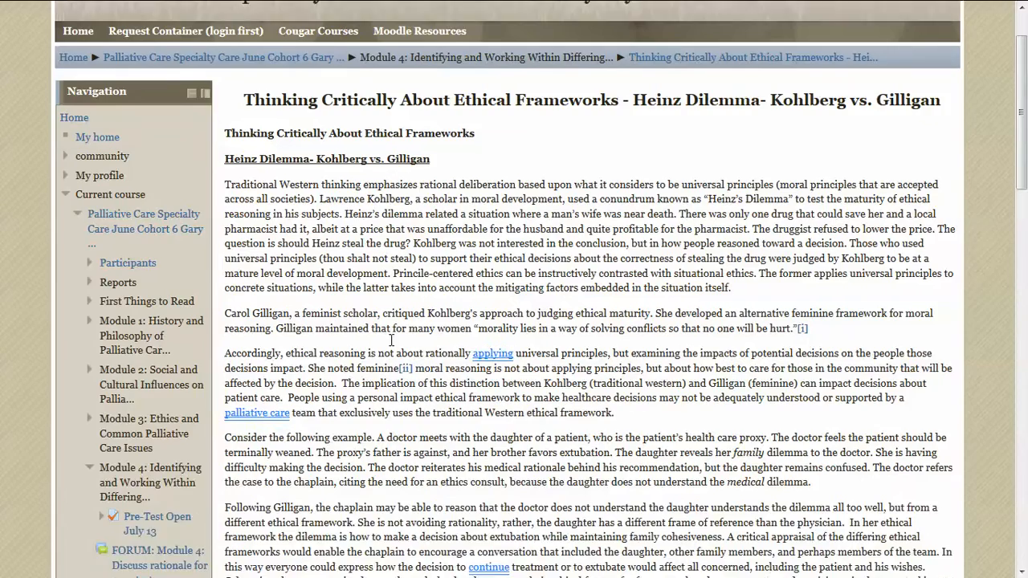
pyautogui.scroll(-3)
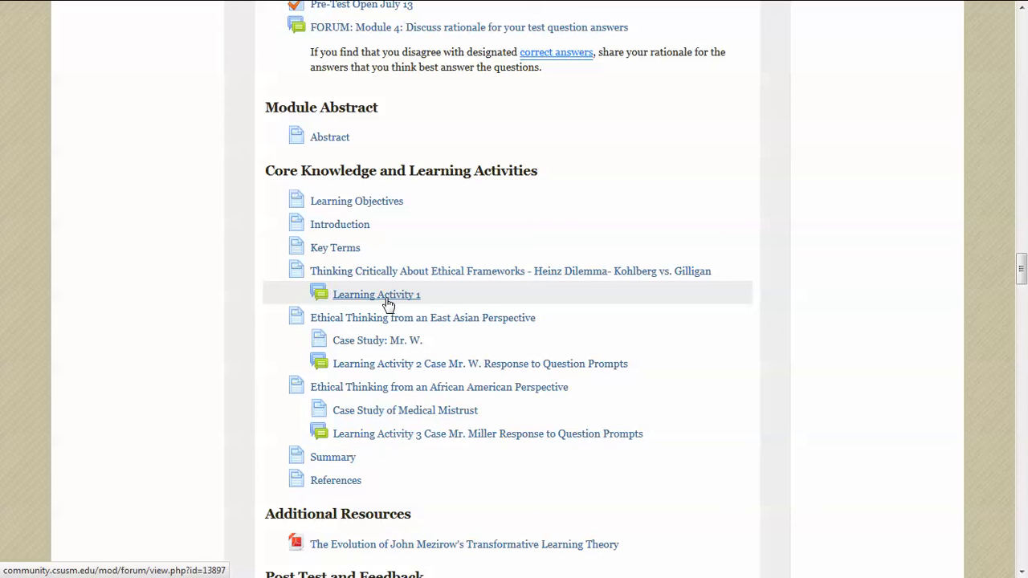
# Open the Learning Activity 1 forum and view the Gilligan case question with team threads.
pyautogui.click(376, 294)
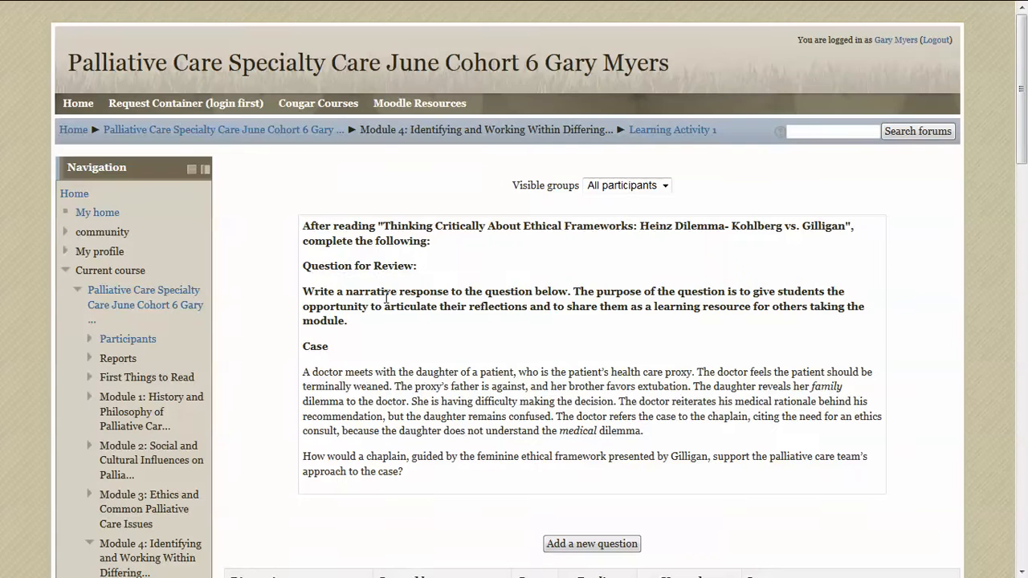
pyautogui.scroll(-3)
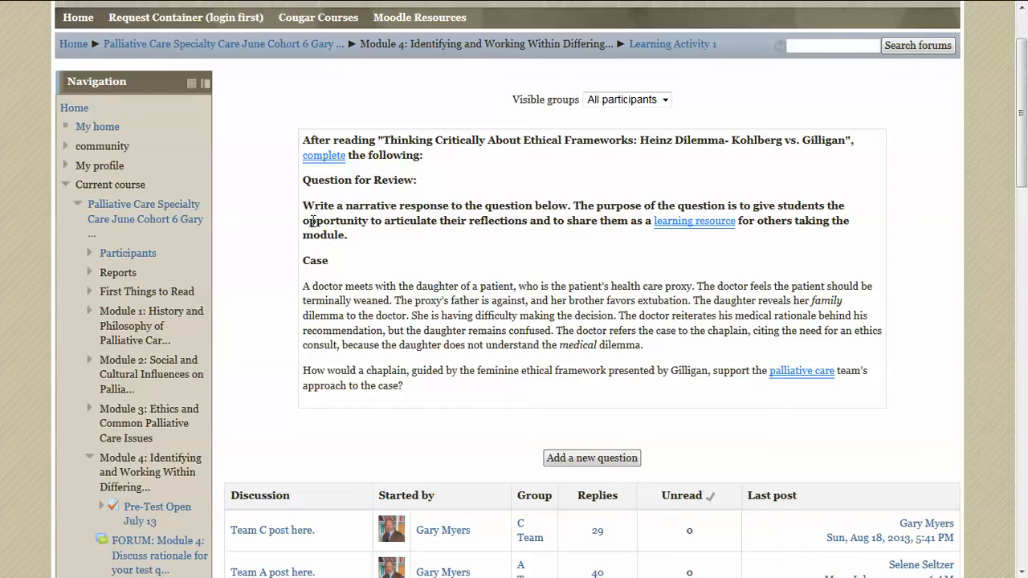
pyautogui.moveTo(453, 247)
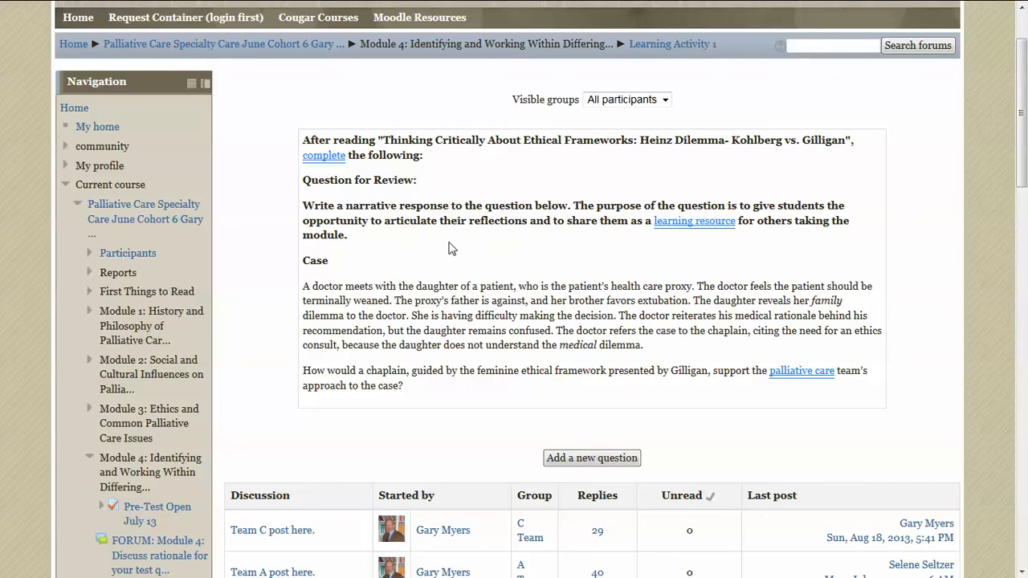
pyautogui.moveTo(417, 289)
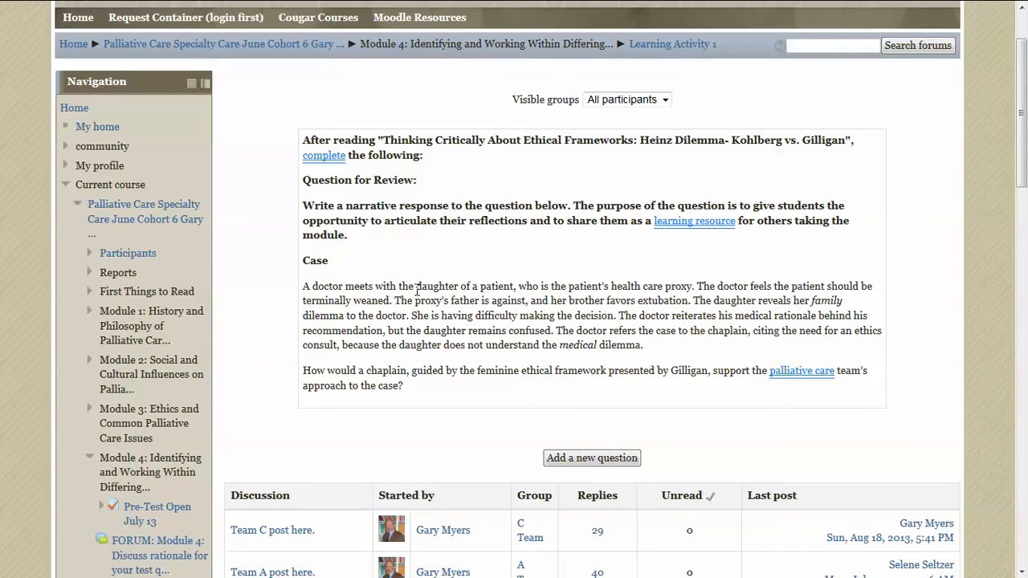
pyautogui.moveTo(487, 331)
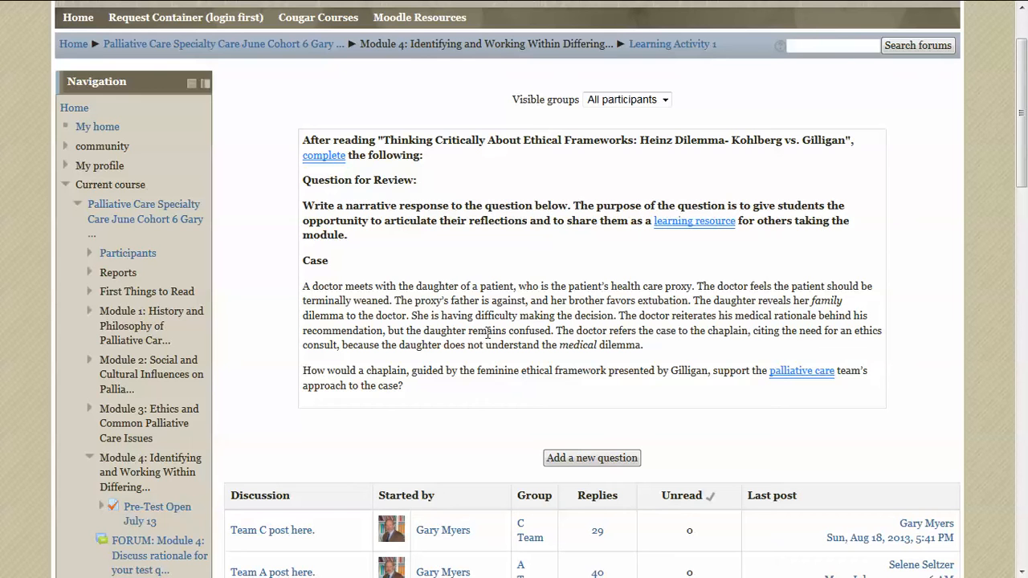
# Scroll to the discussion list showing Team C, Team A and Team B threads with reply counts.
pyautogui.scroll(-3)
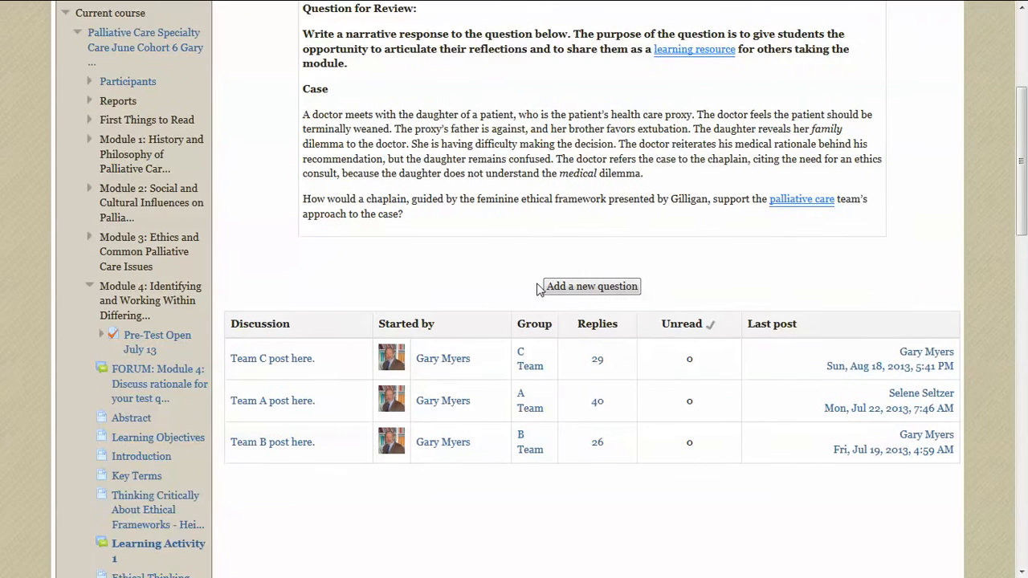
pyautogui.scroll(-3)
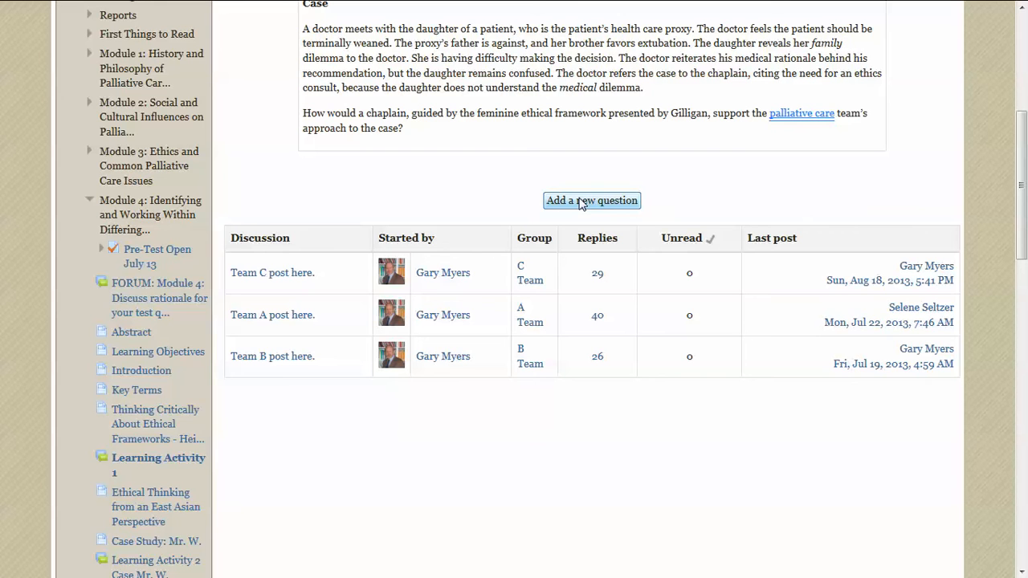
pyautogui.moveTo(238, 399)
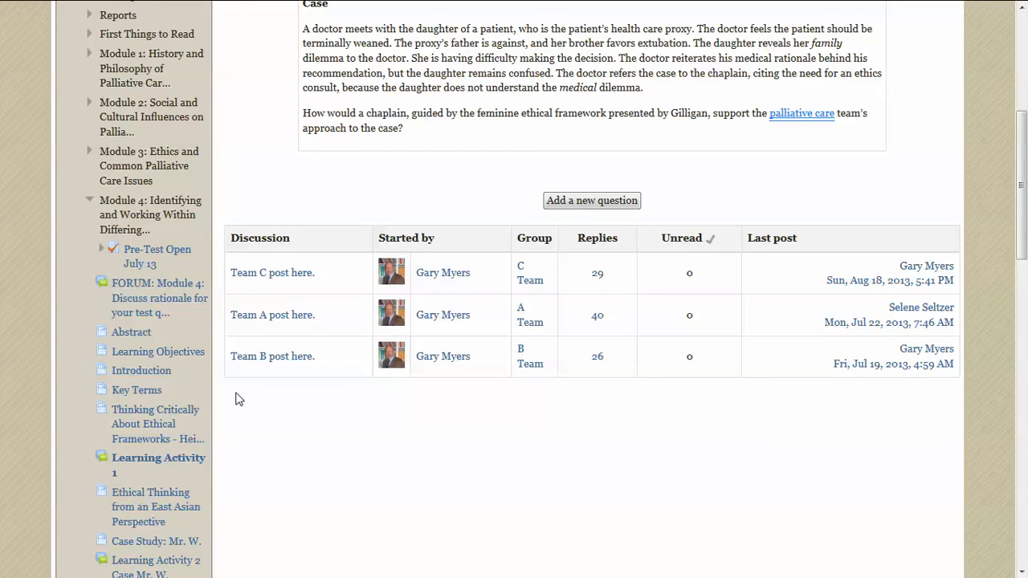
pyautogui.moveTo(376, 231)
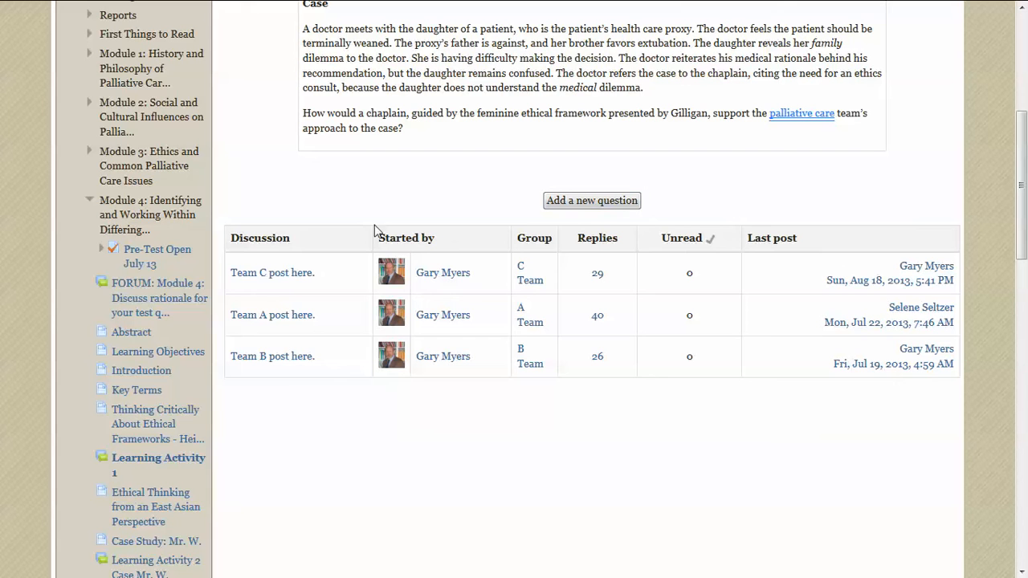
pyautogui.moveTo(273, 274)
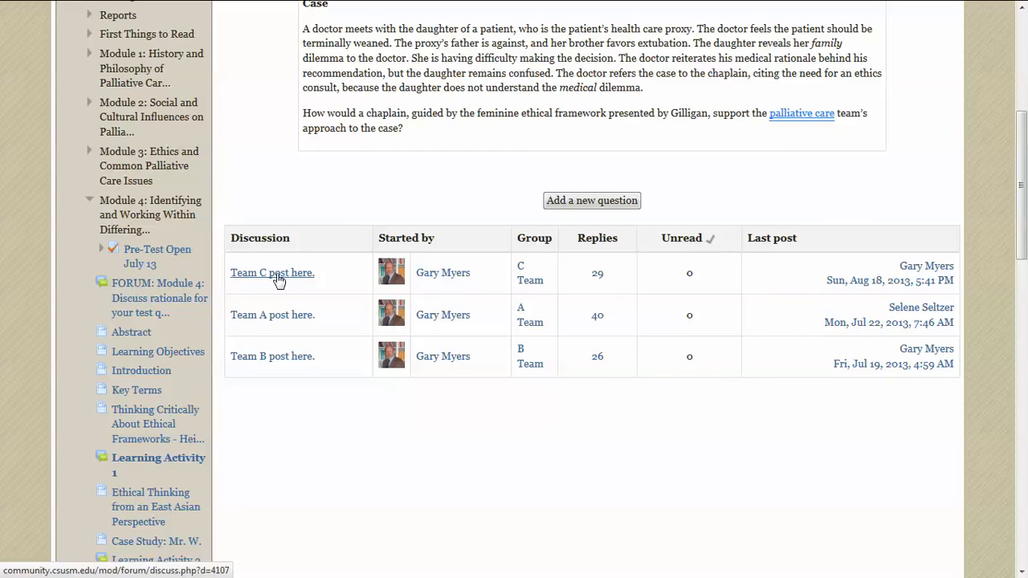
pyautogui.click(273, 273)
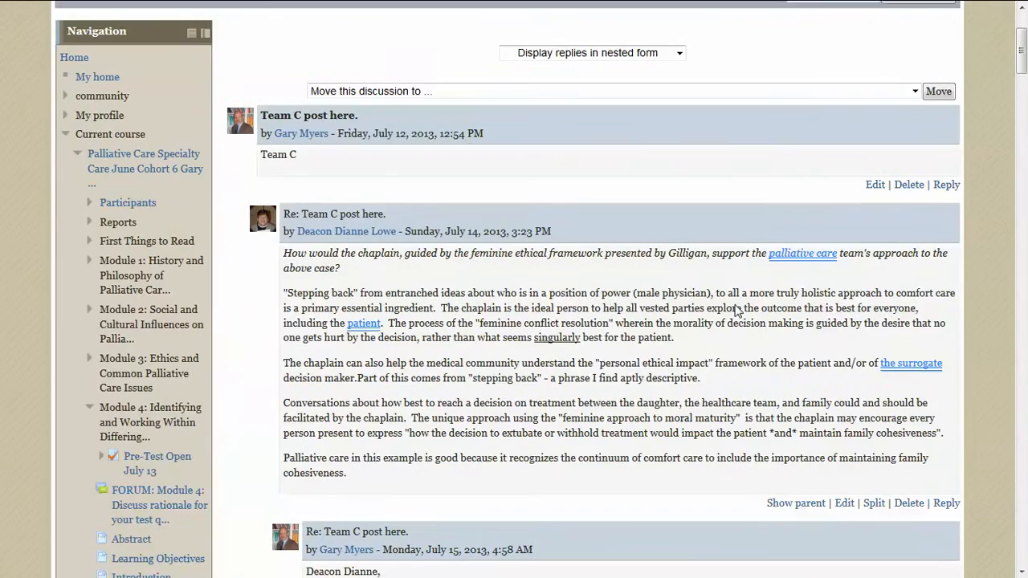
pyautogui.scroll(-3)
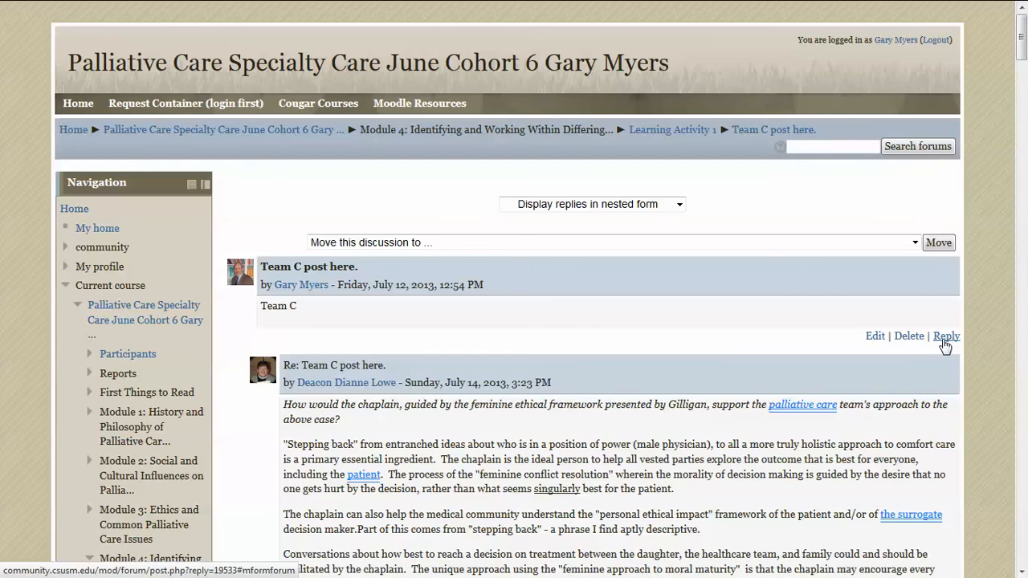
# Reply to the Team C post and resubmit after the required-field warning until it is accepted.
pyautogui.click(946, 336)
pyautogui.write('Post here')
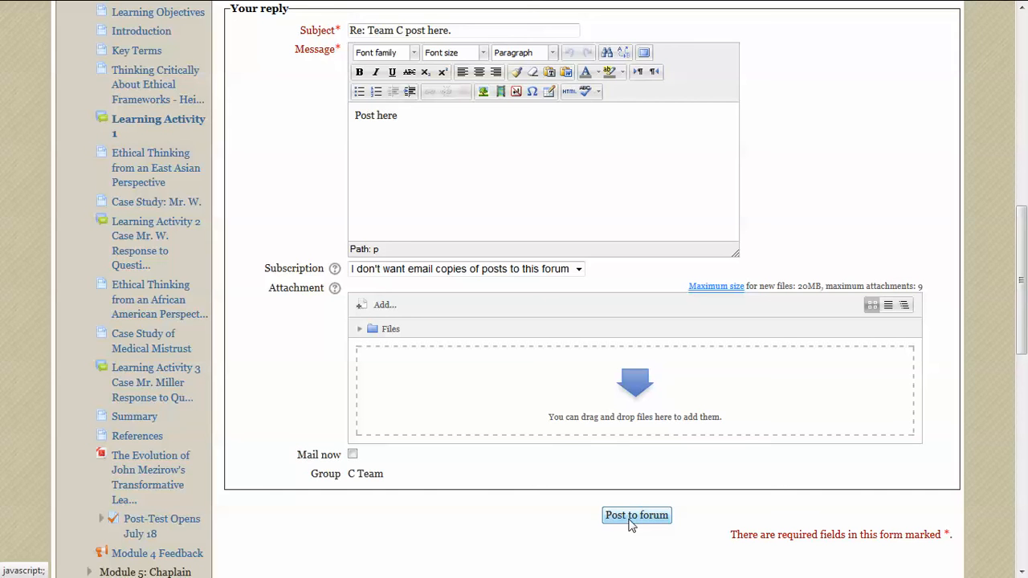
pyautogui.click(636, 514)
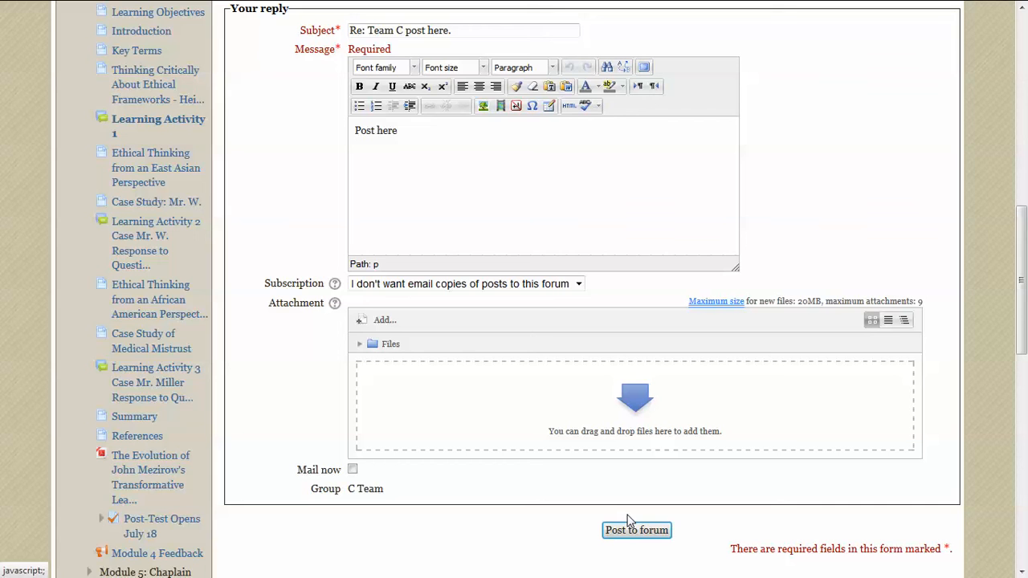
pyautogui.click(636, 530)
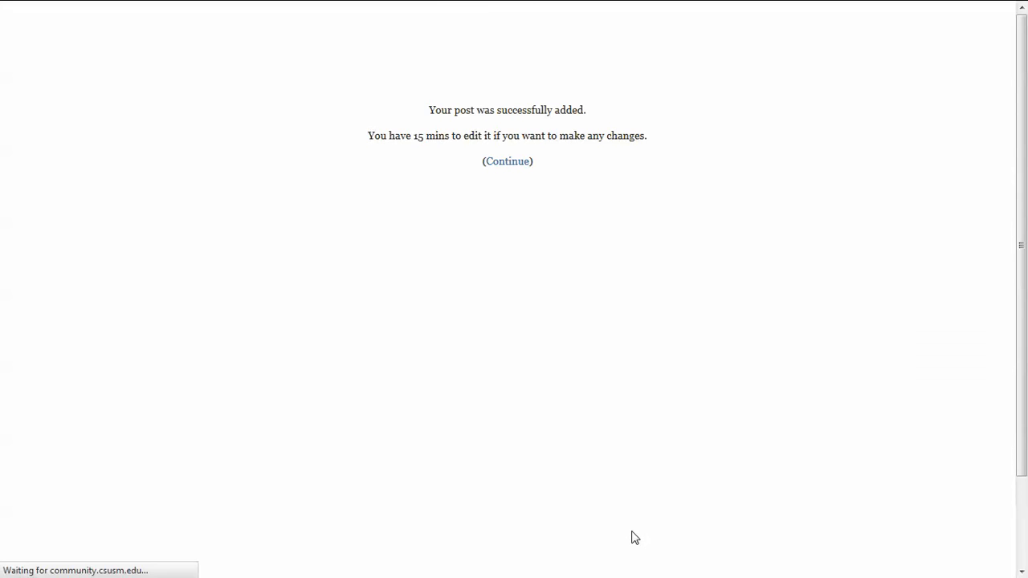
pyautogui.click(508, 161)
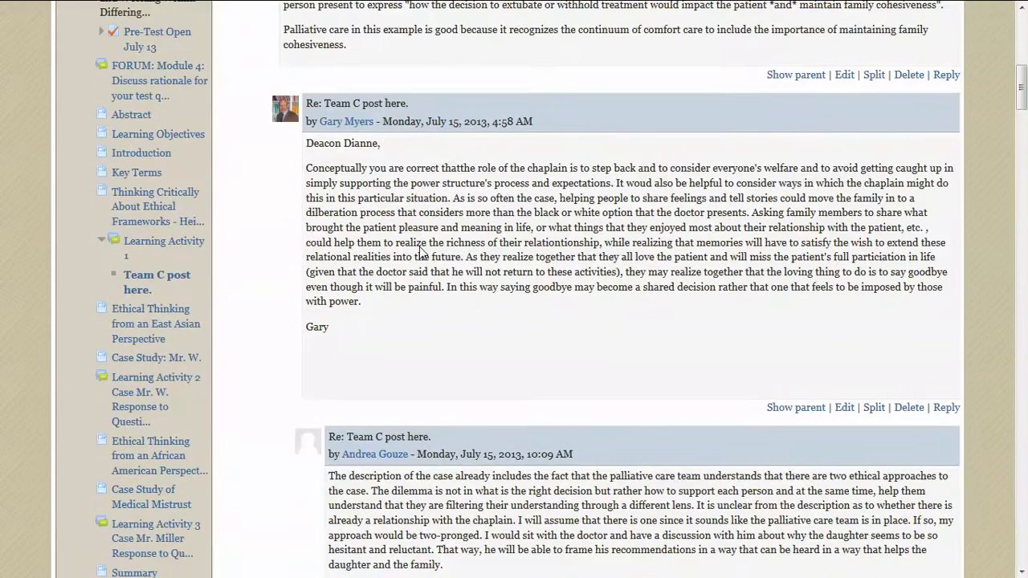
pyautogui.click(13, 34)
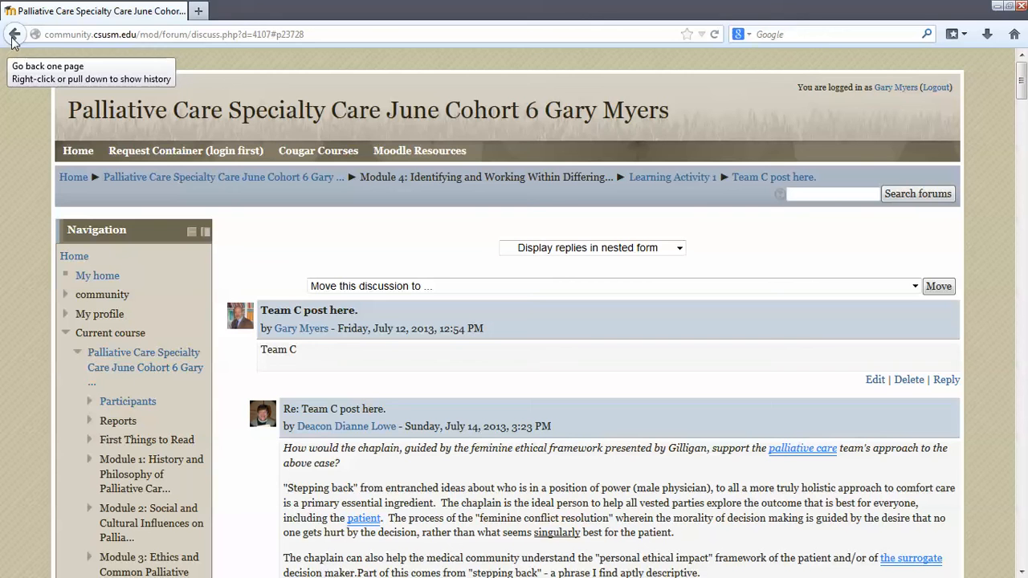
pyautogui.click(15, 33)
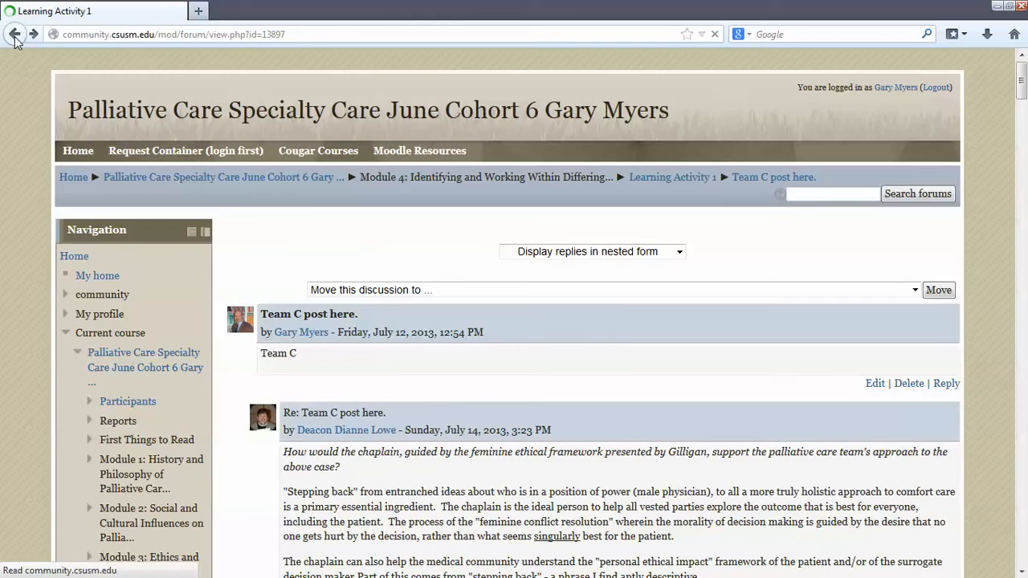
# Return to the course home page and scroll to General Student Forums with the Ice Breaker Forum.
pyautogui.click(14, 34)
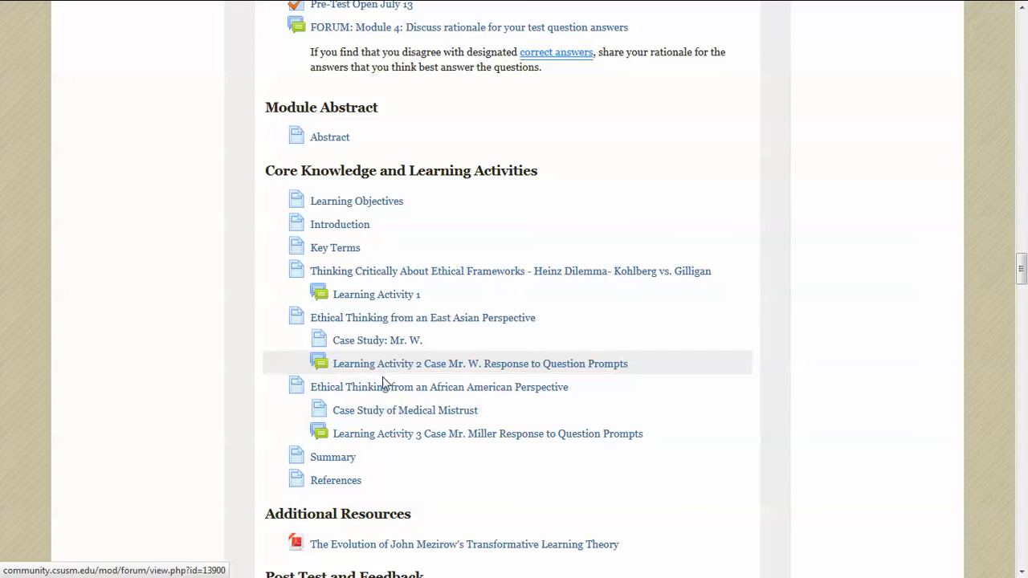
pyautogui.scroll(-3)
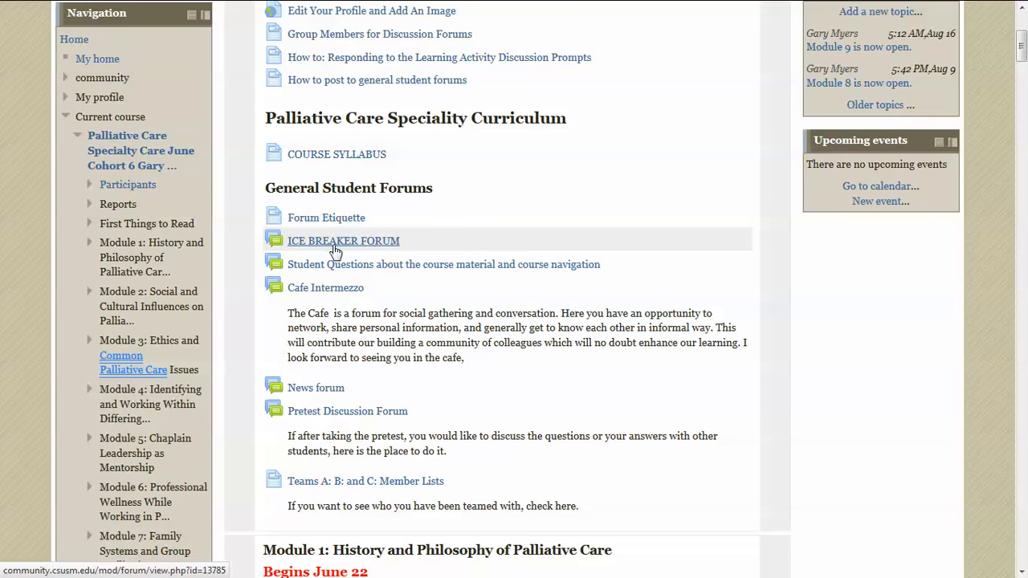
pyautogui.moveTo(344, 254)
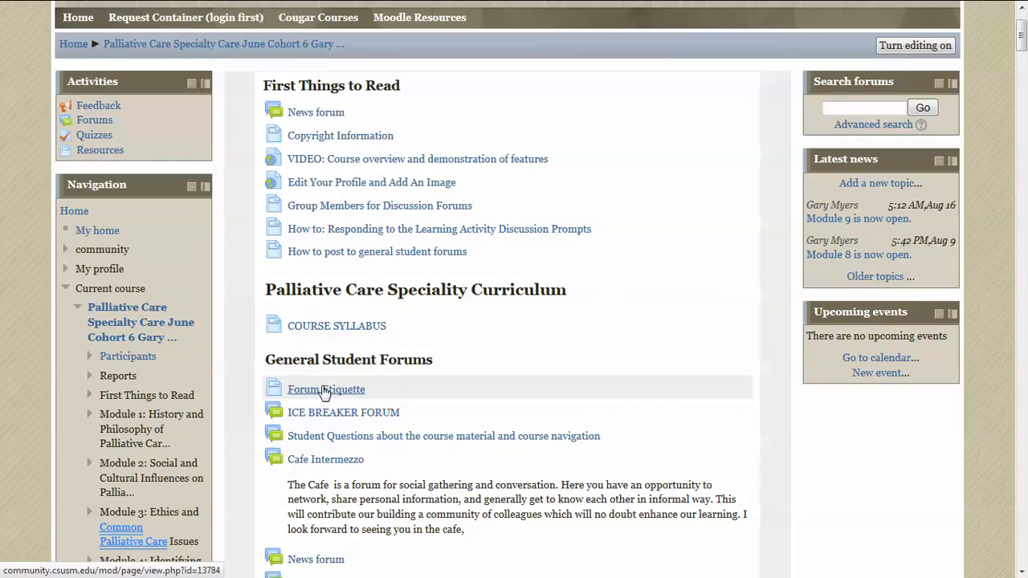
# Open the Course Syllabus and read past forum etiquette and faculty roles to Module 7–9 competencies.
pyautogui.click(338, 325)
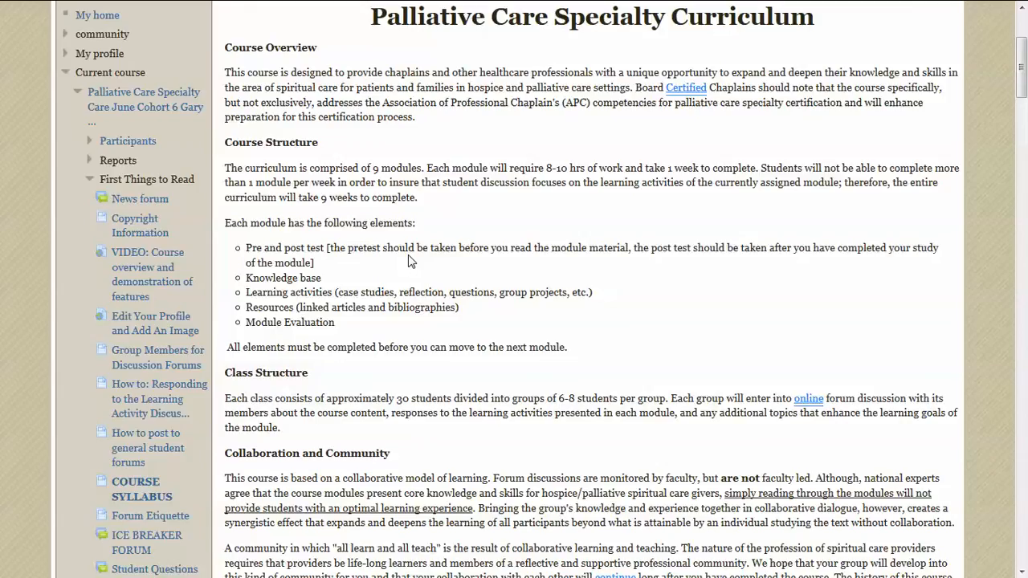
pyautogui.scroll(-3)
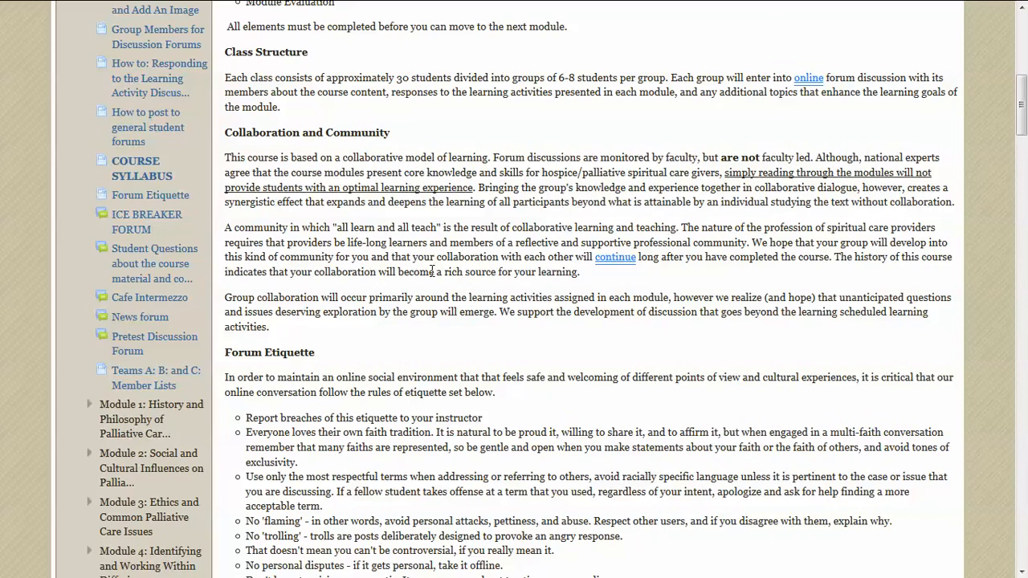
pyautogui.scroll(-3)
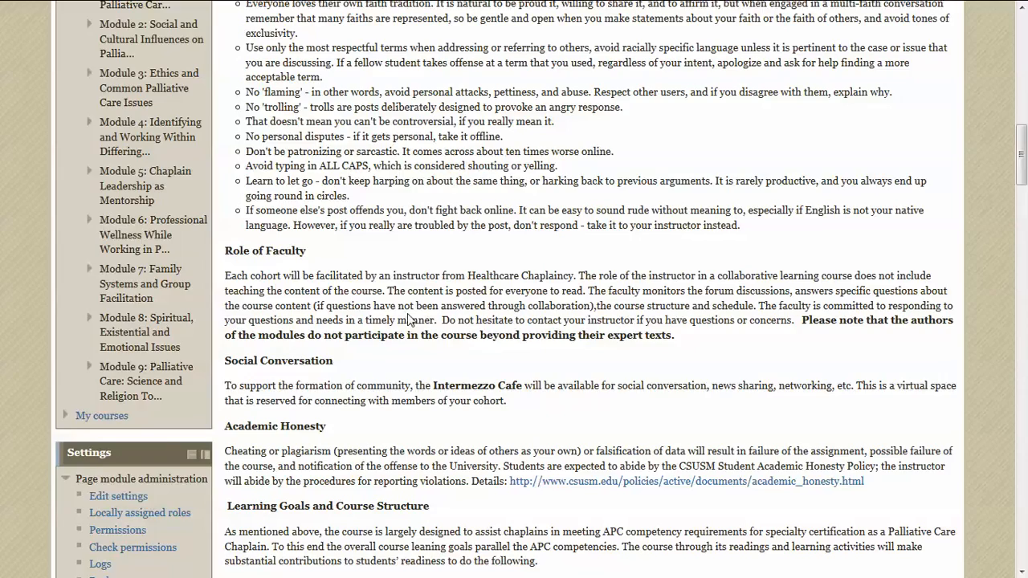
pyautogui.scroll(-3)
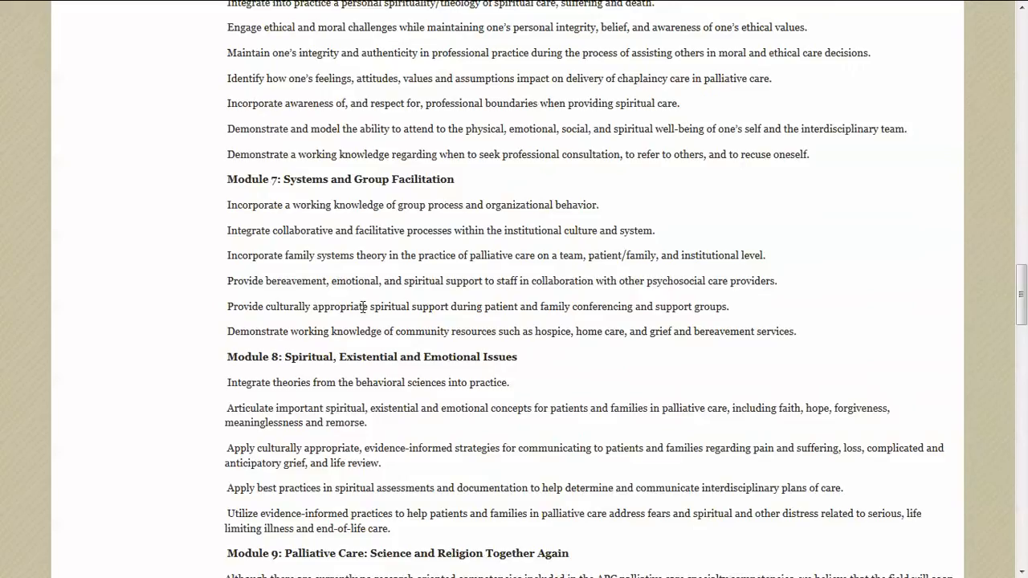